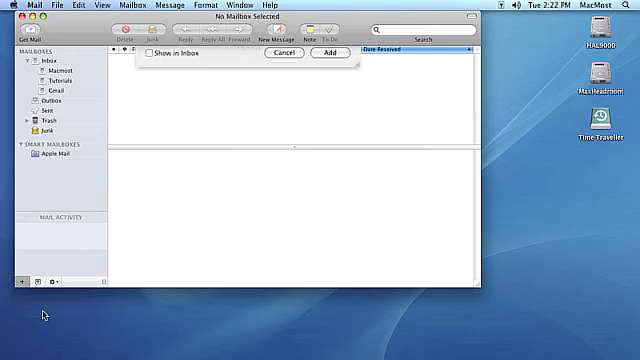
Step: Add the Mac OS X Hot Downloads feed from the Safari bookmark feeds
left_click(146, 68)
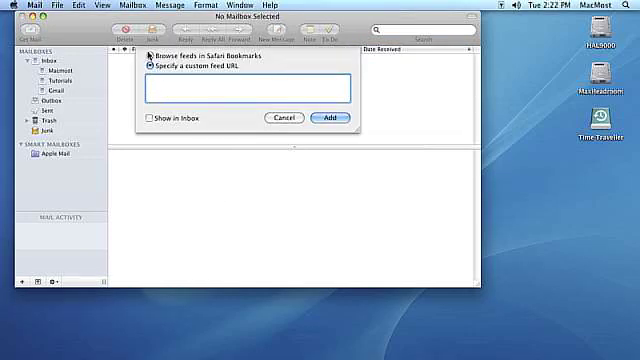
left_click(148, 54)
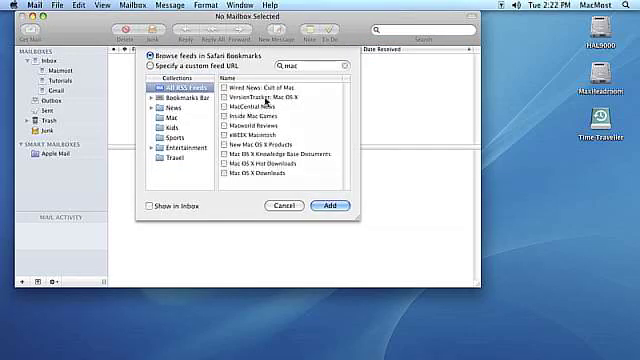
left_click(221, 152)
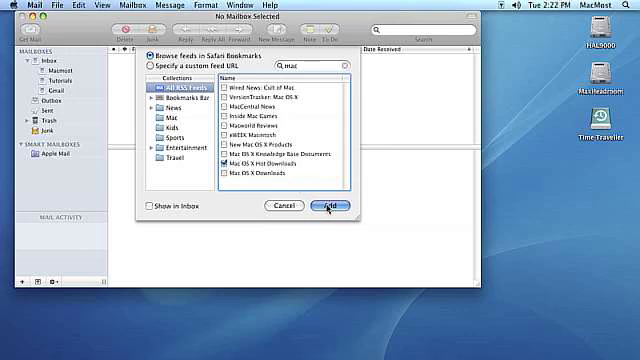
left_click(332, 206)
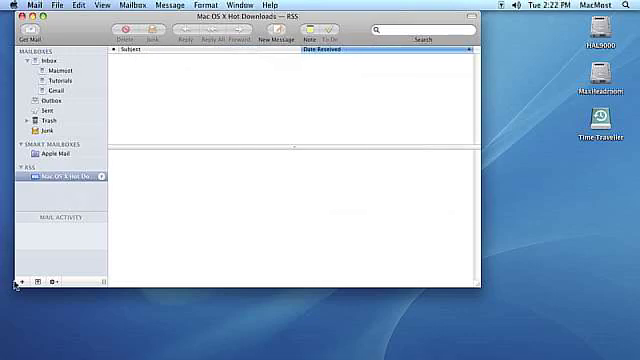
left_click(13, 290)
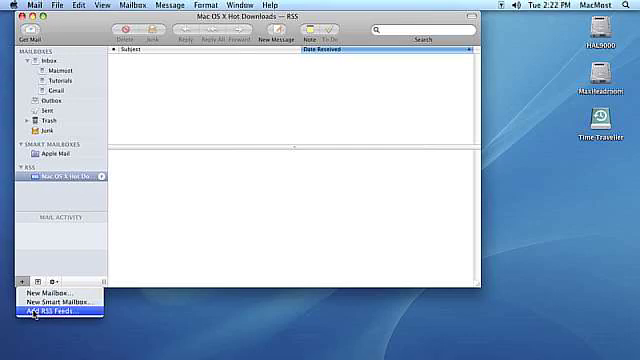
Step: Start adding another RSS feed with the macmost.com address as a custom feed URL
left_click(52, 313)
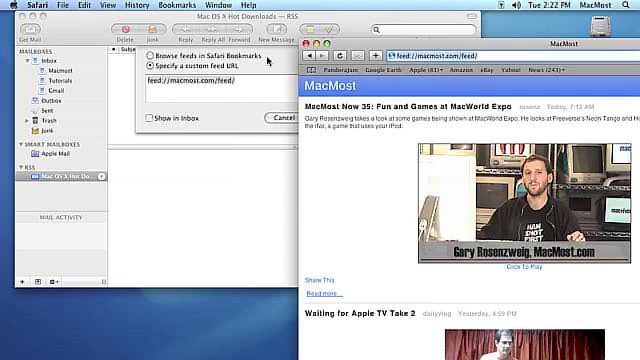
Step: Return to Mail's add-feed dialog and switch it back to the custom macmost.com feed URL
left_click(148, 52)
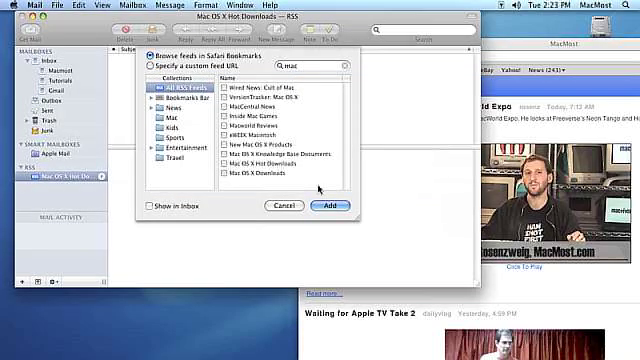
left_click(147, 65)
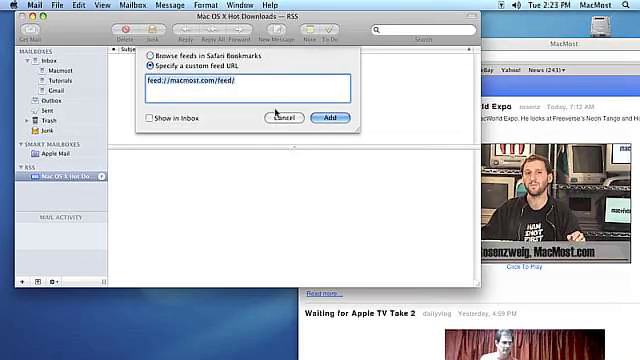